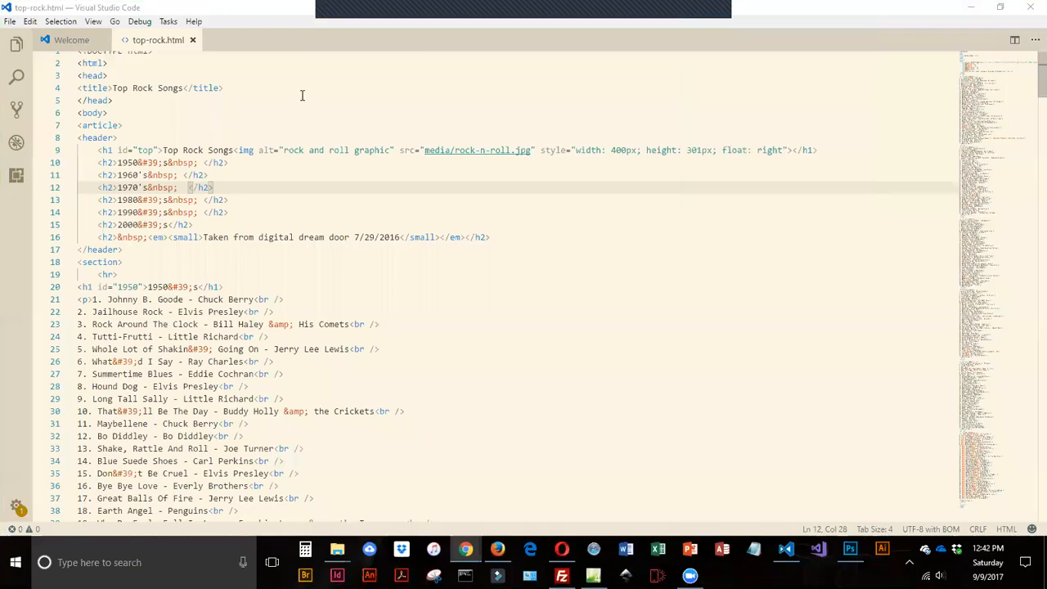
mouse_move(137, 153)
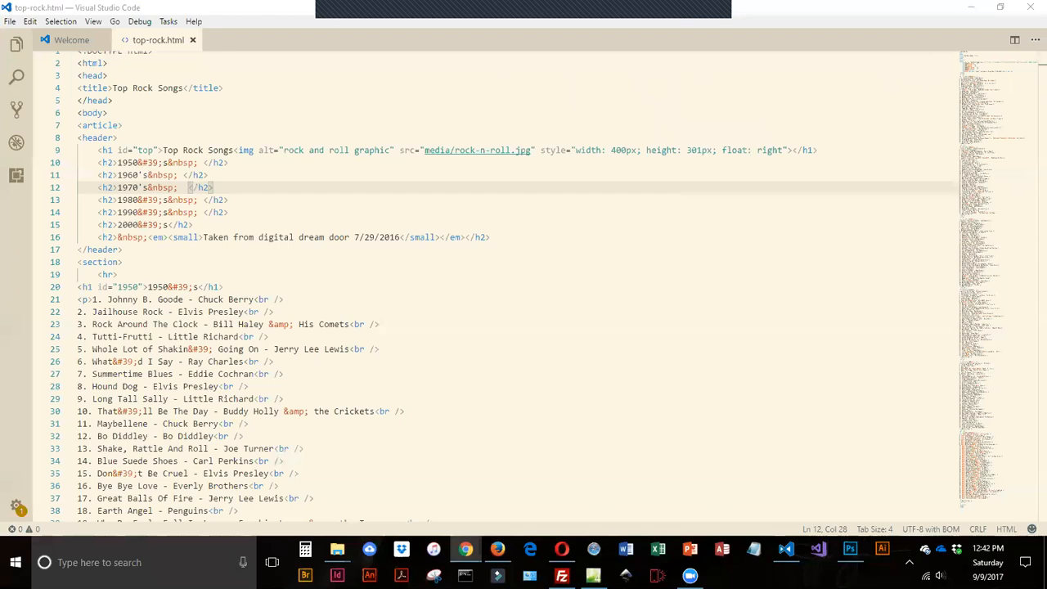
mouse_move(205, 231)
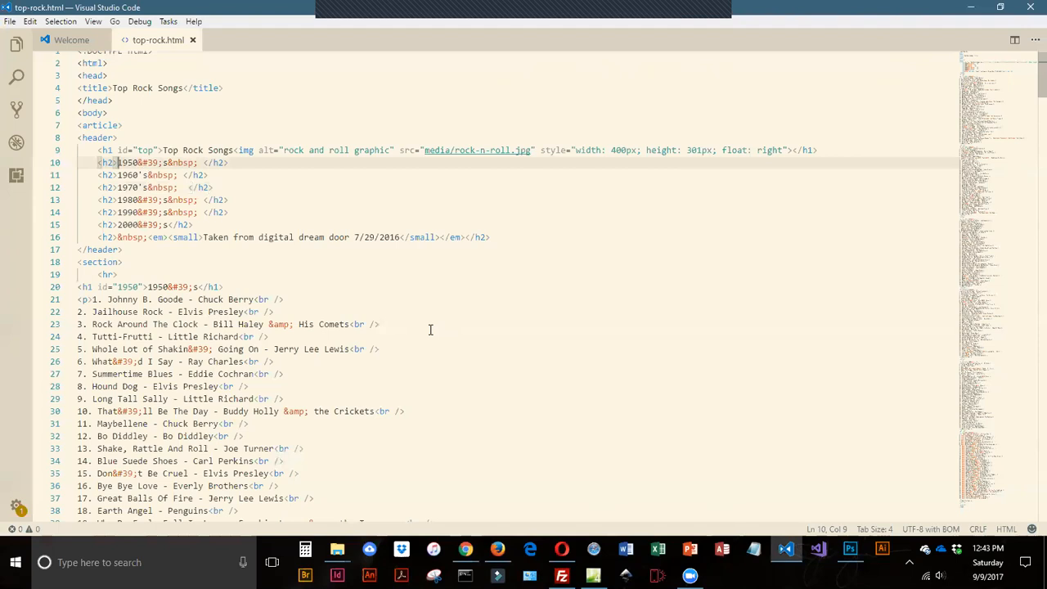
Wrap the line-10 1950's heading text in <a href="#1950"> and </a>
text(a)
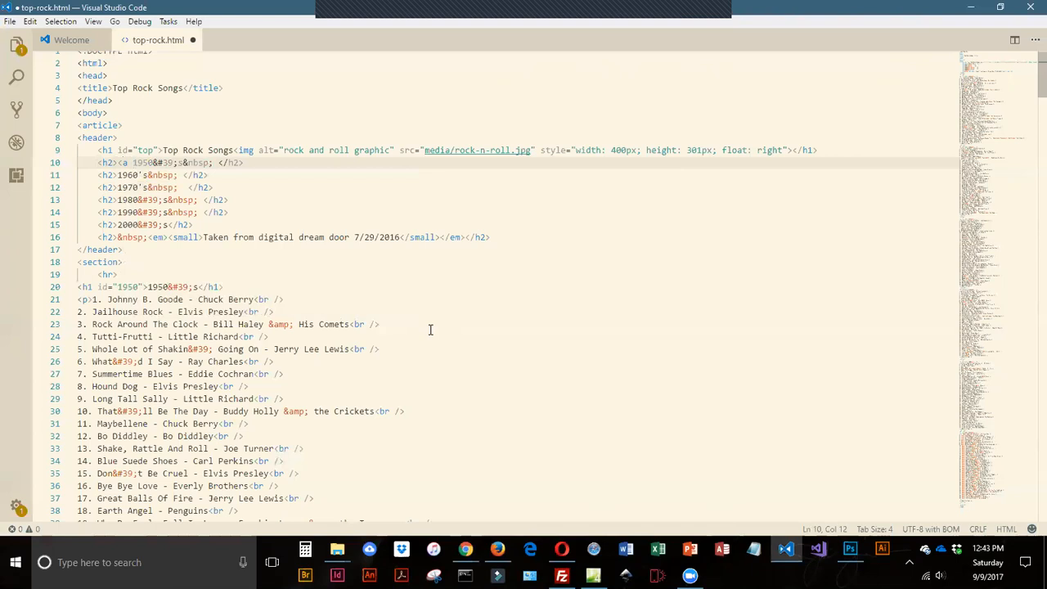
text(ref=")
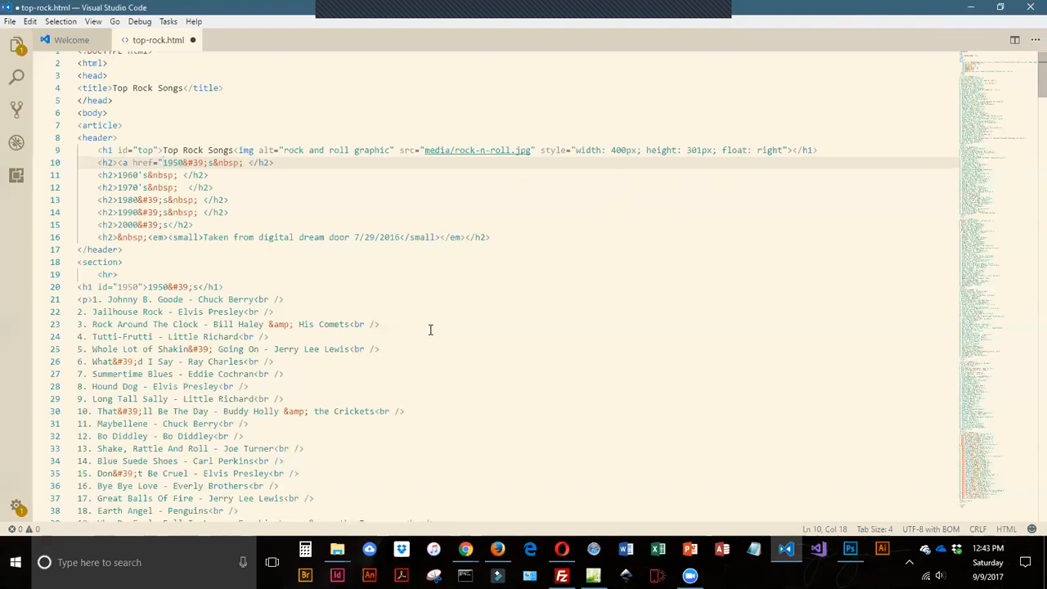
text(5)
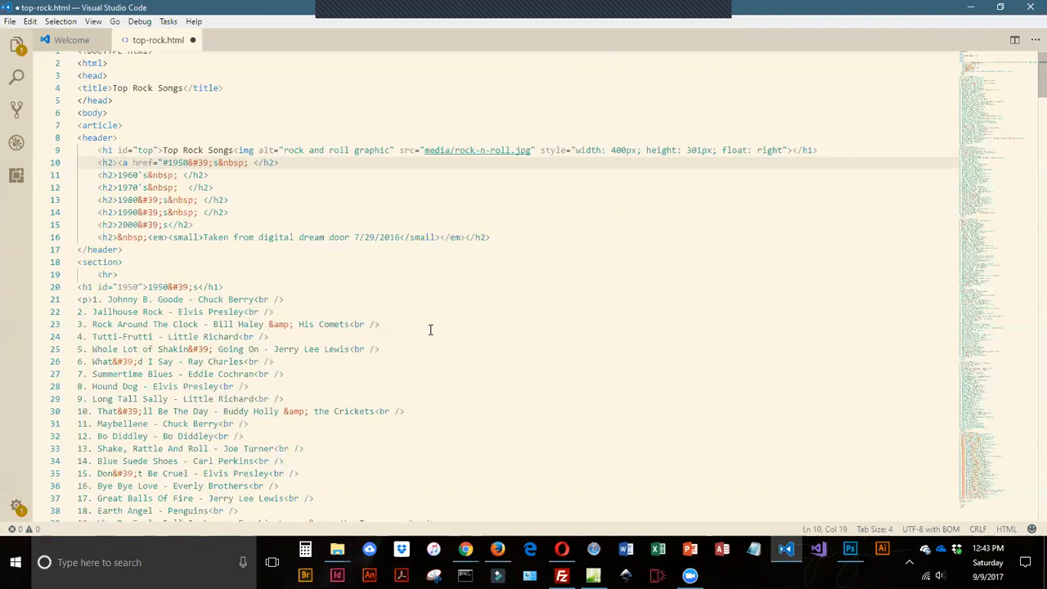
mouse_move(151, 303)
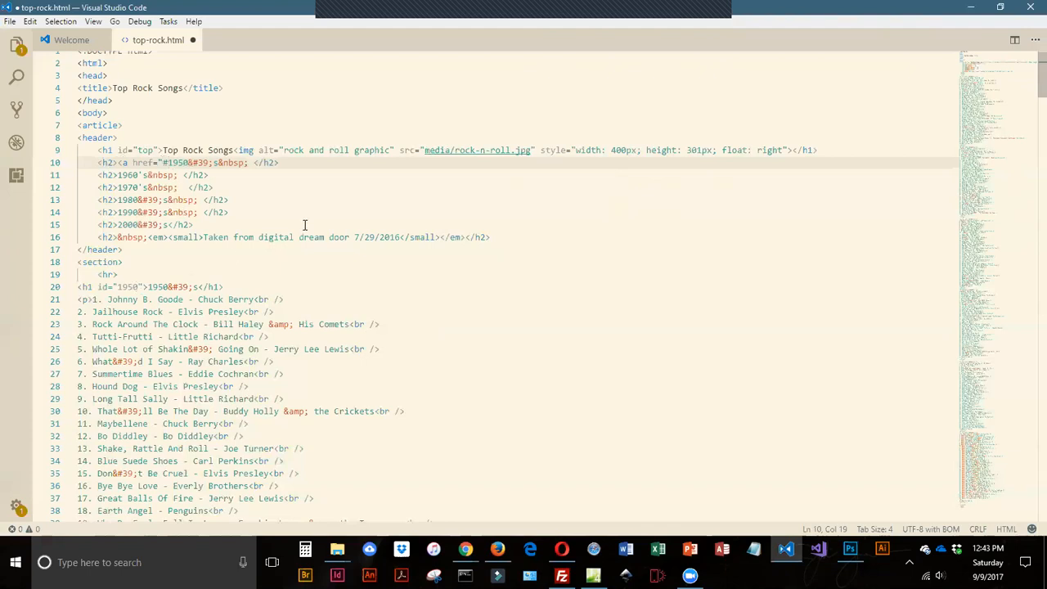
text(1950">)
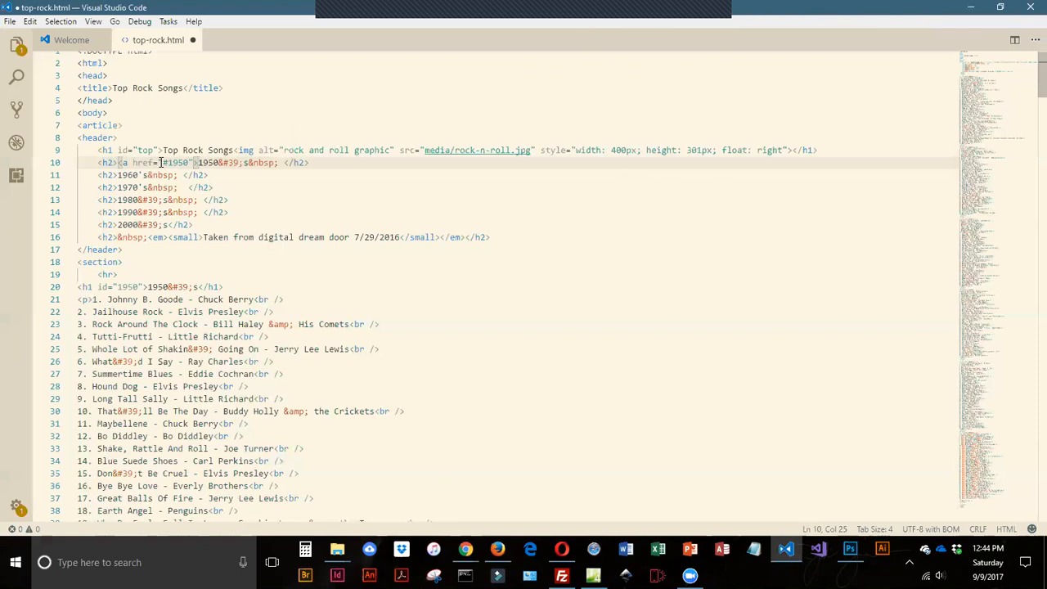
mouse_move(284, 162)
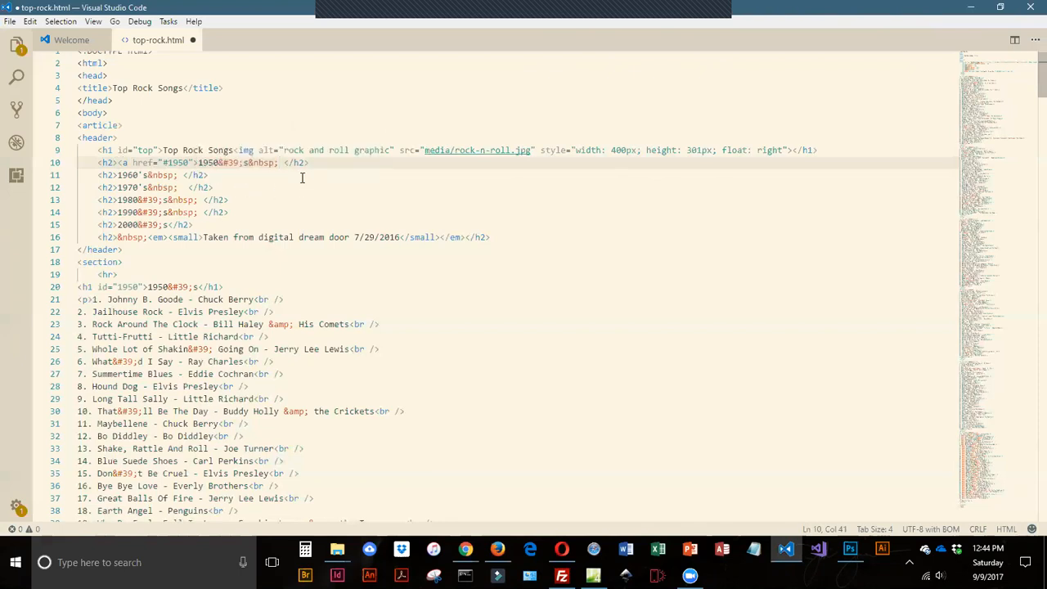
text(</a>)
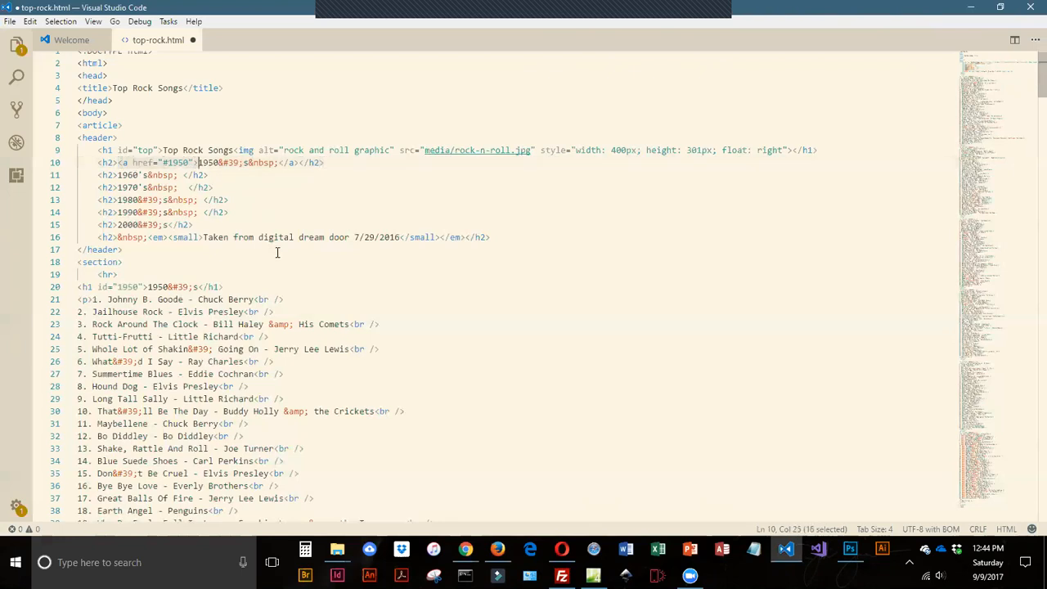
mouse_move(265, 241)
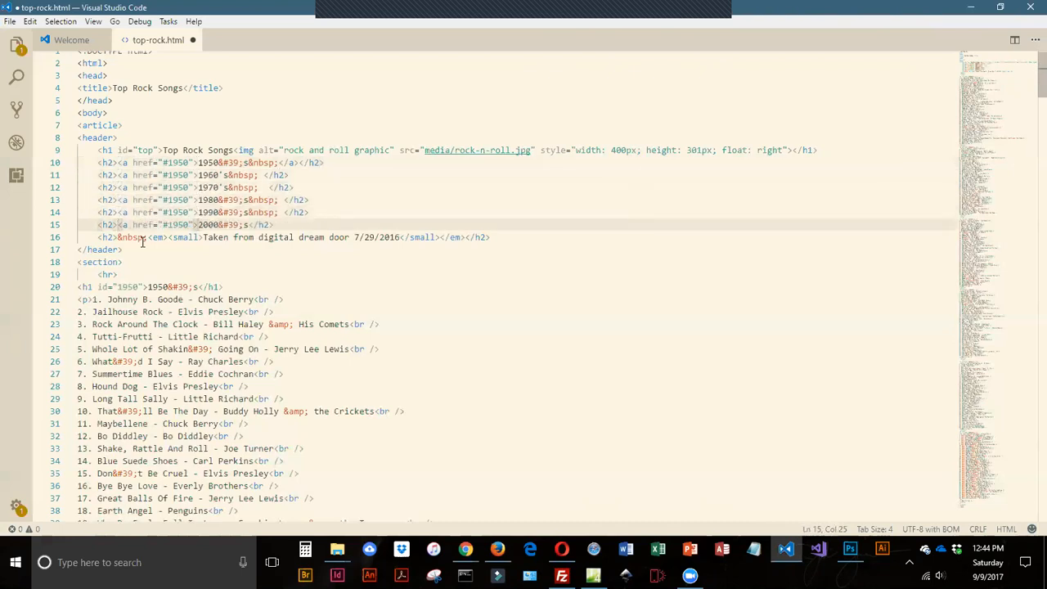
Multi-cursor edit lines 11–15 so each decade heading links to its own section id
drag(194, 224, 180, 224)
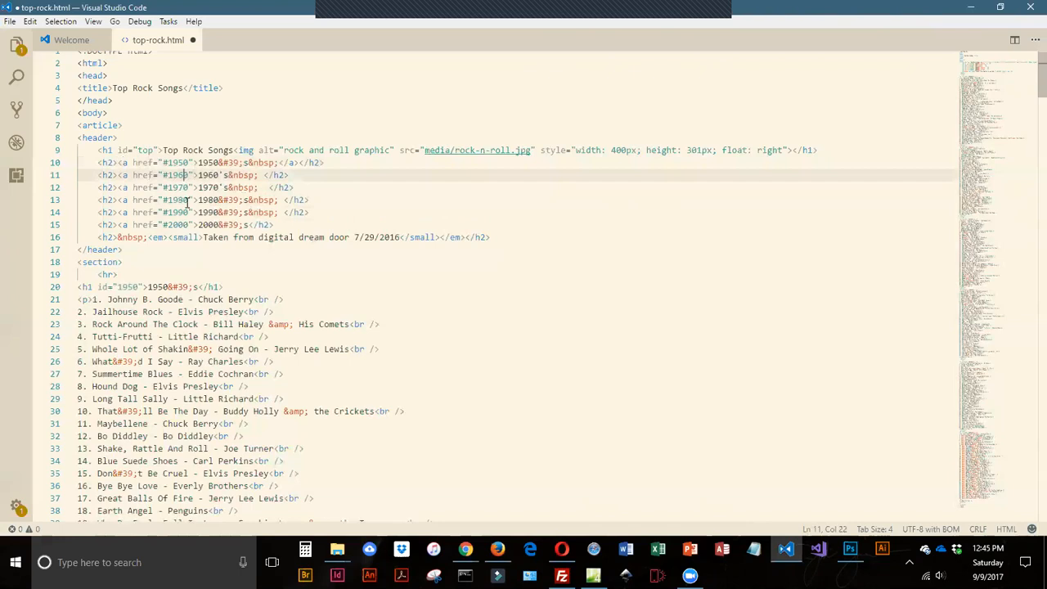
mouse_move(179, 260)
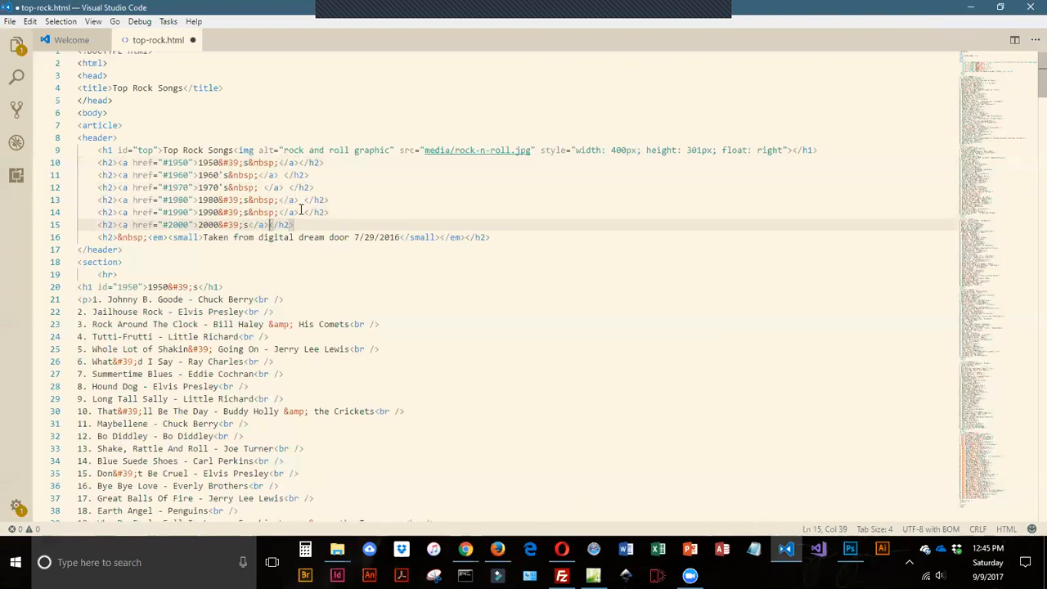
click(10, 21)
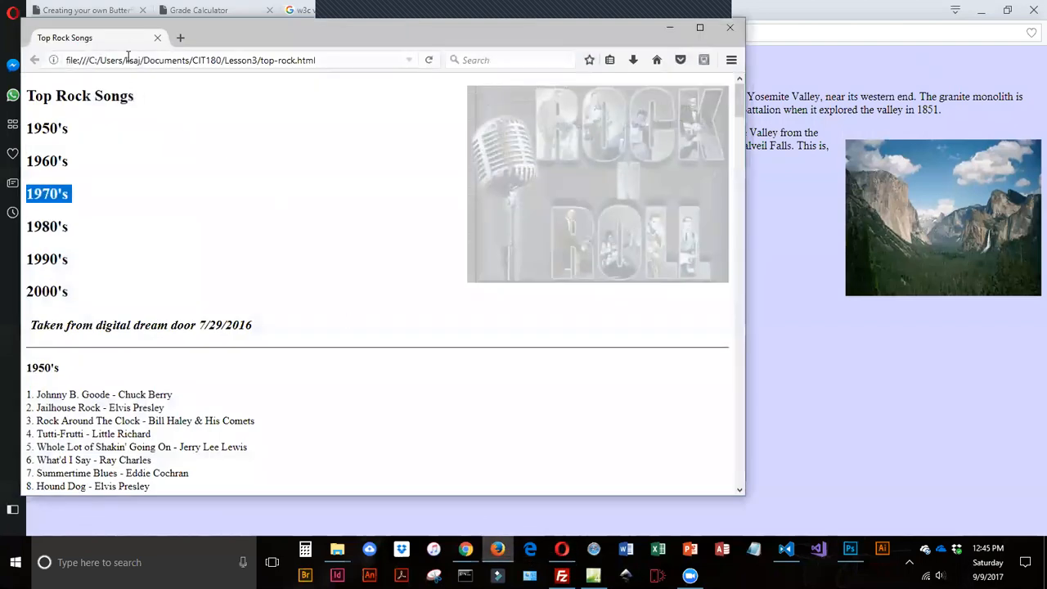
mouse_move(363, 104)
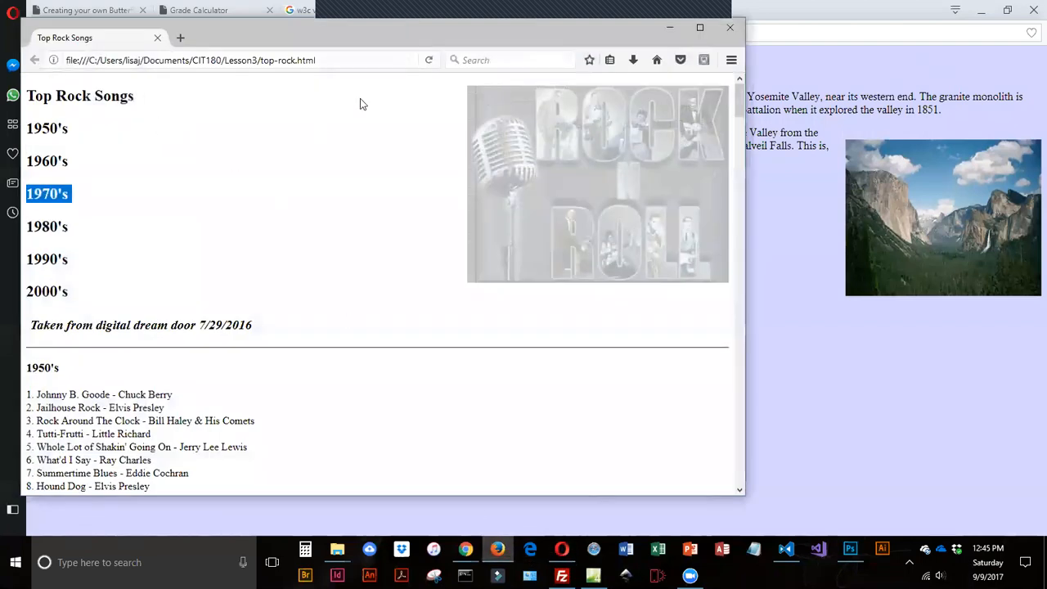
Reload top-rock.html in Firefox and test the 1980's and 1970's heading links
click(699, 27)
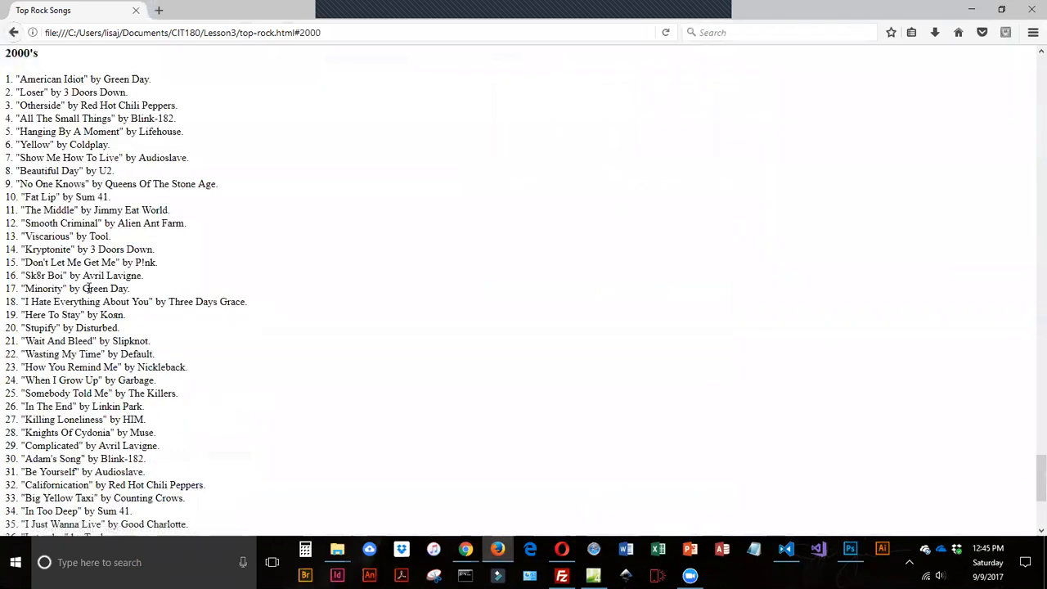
scroll(down, 3)
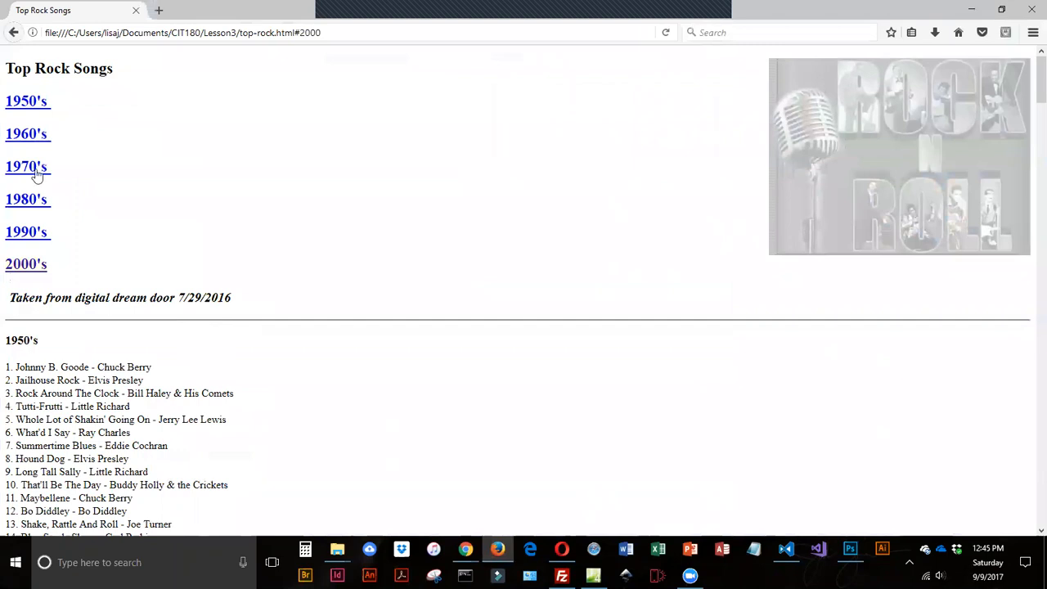
click(27, 199)
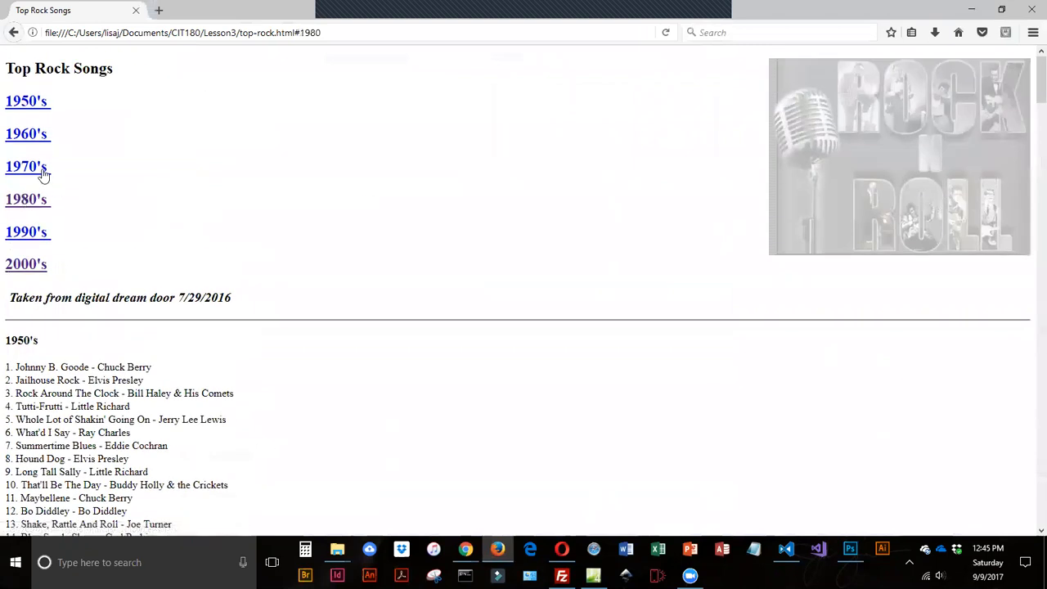
click(25, 167)
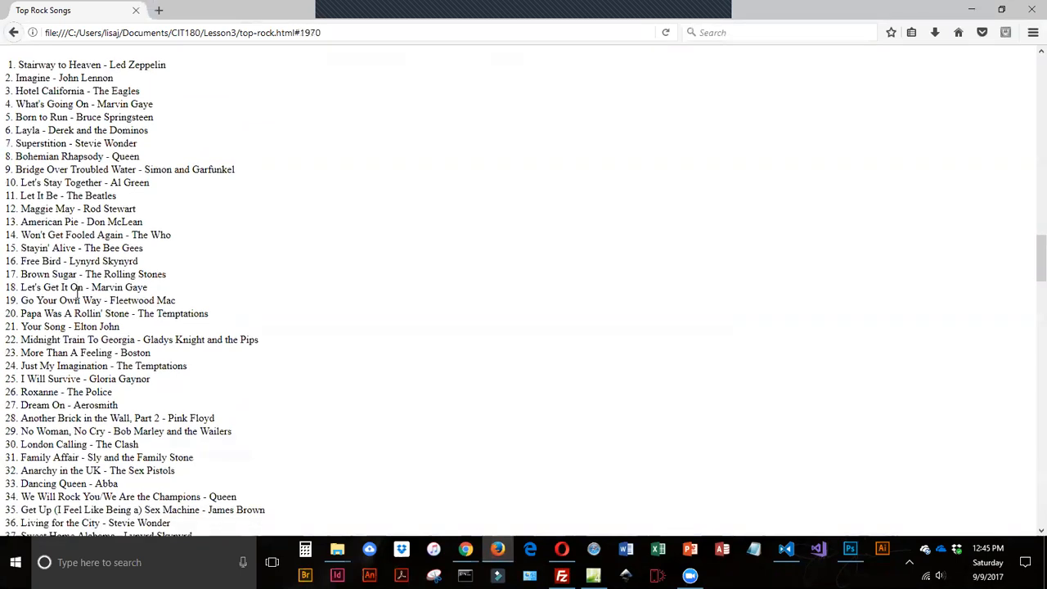
scroll(down, 3)
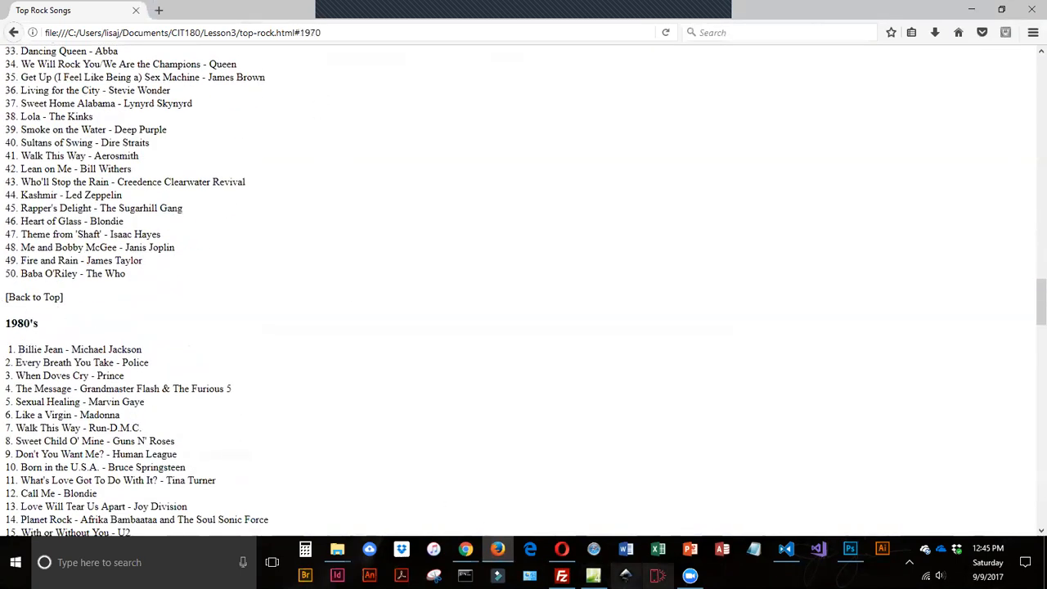
click(784, 548)
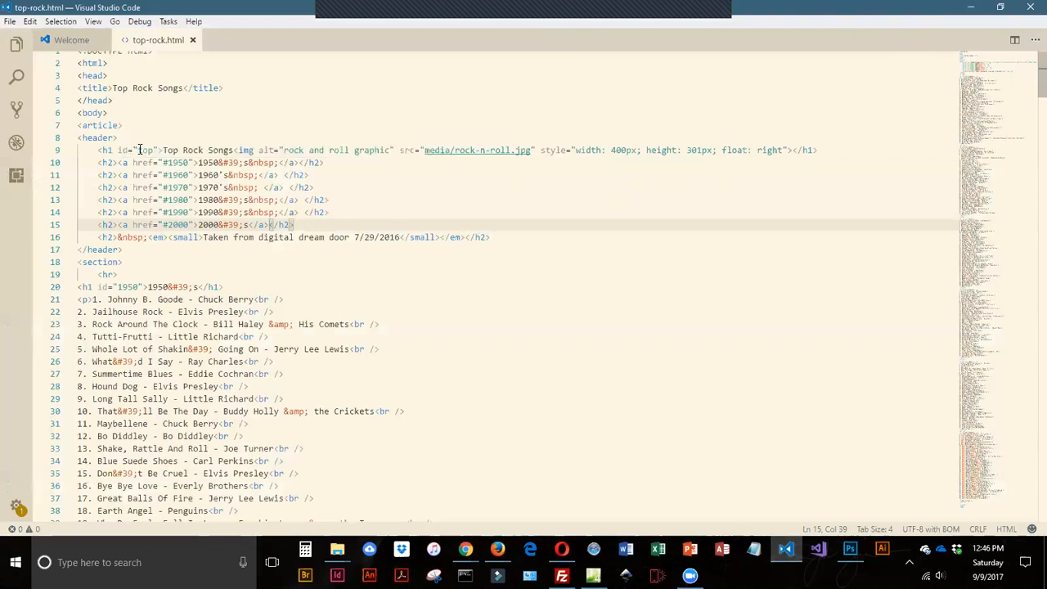
Wrap line 71's [Back to Top] text in <a href="#top"> and </a>
scroll(down, 3)
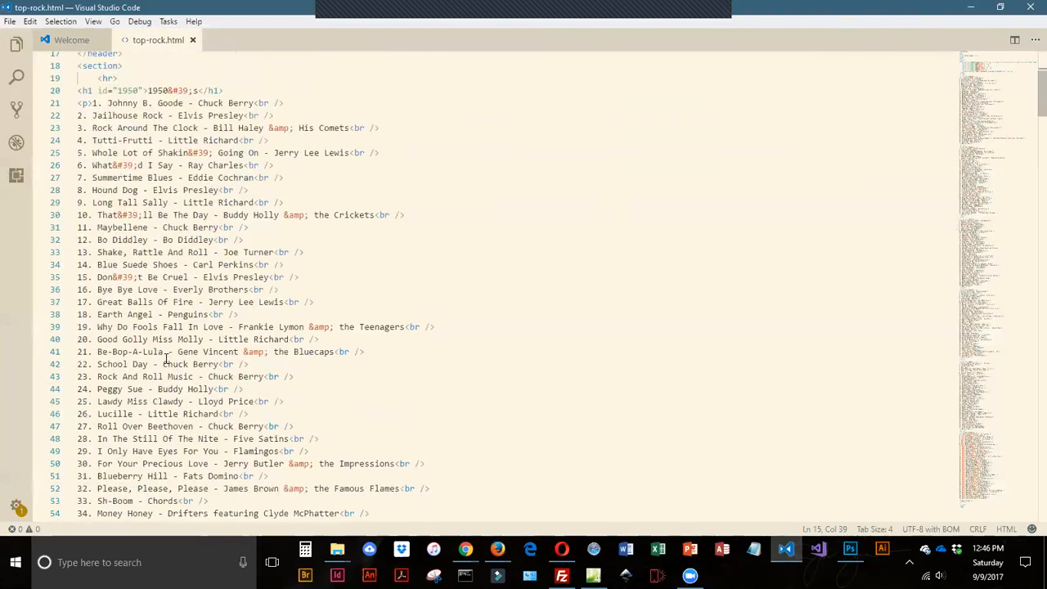
scroll(down, 3)
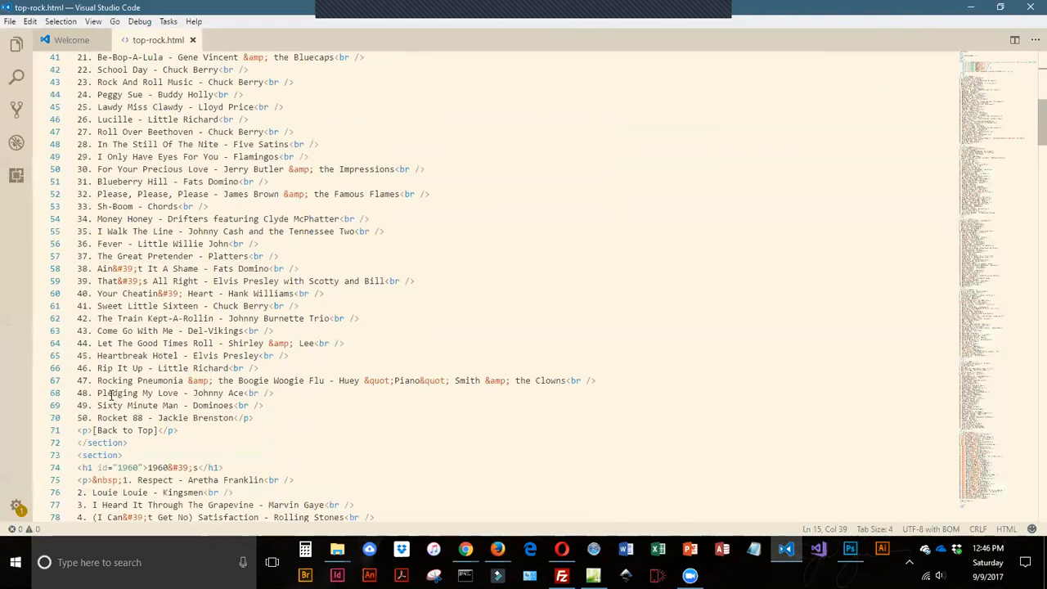
scroll(down, 3)
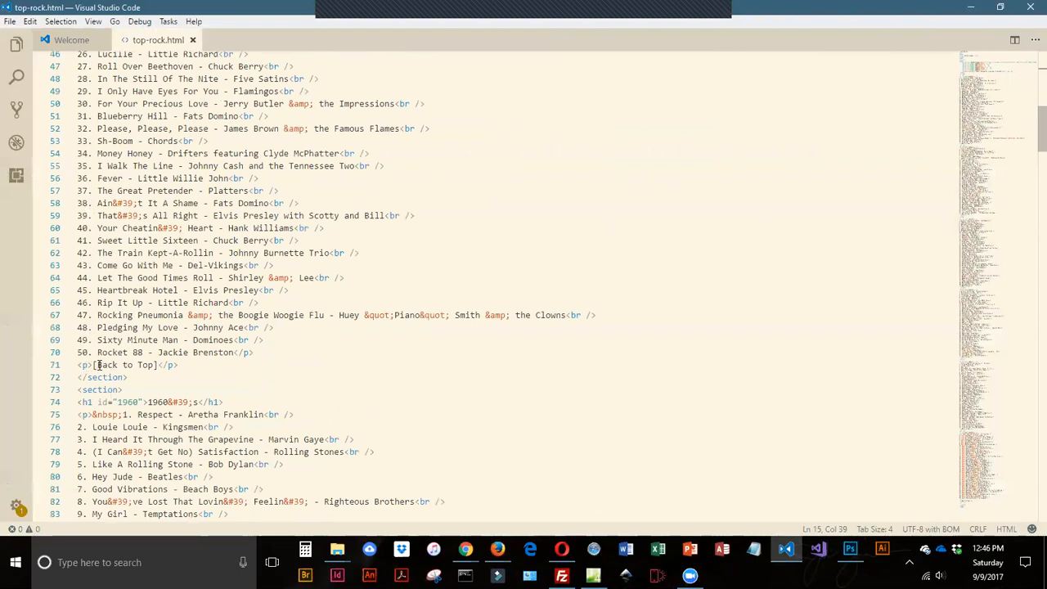
click(92, 365)
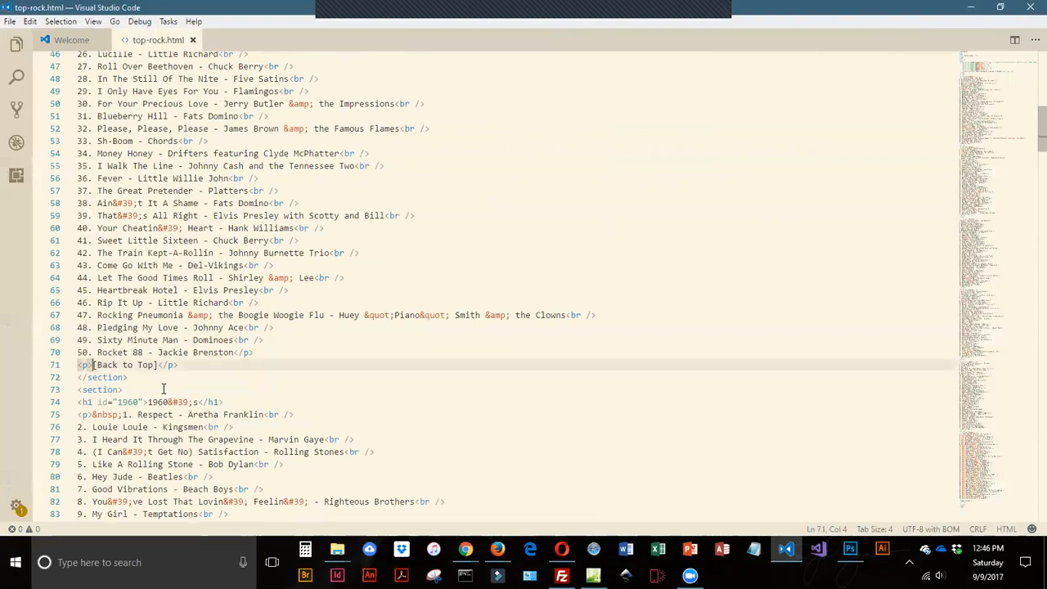
text(<a href=")
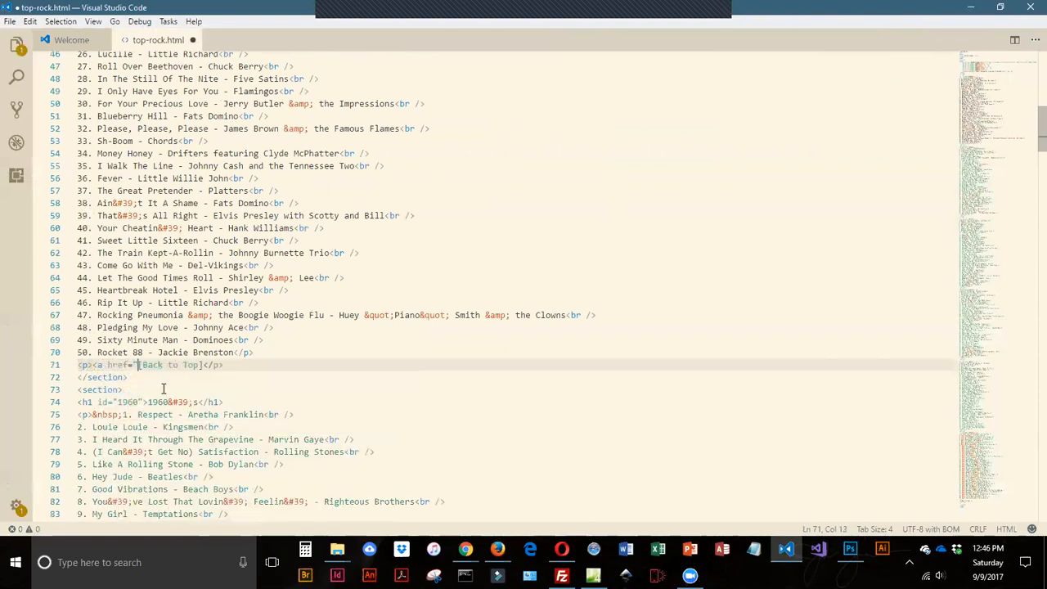
text(#top">)
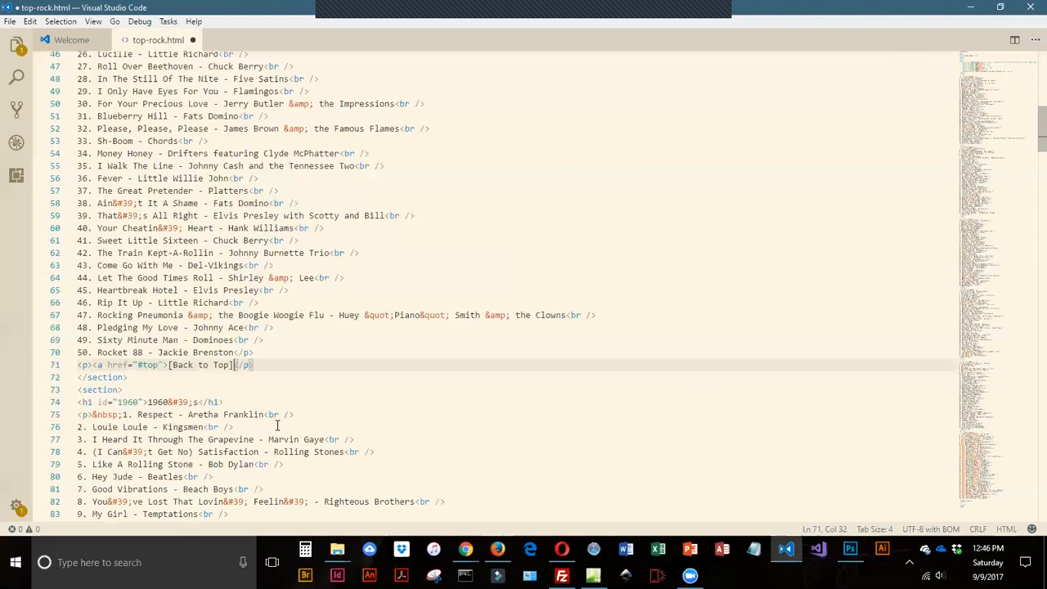
text(</a></)
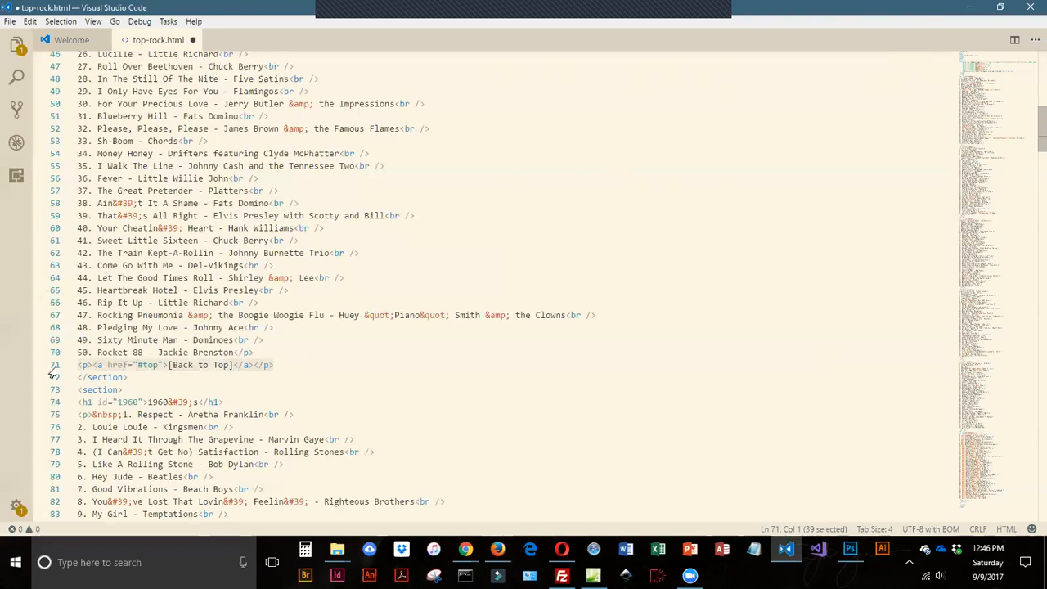
Scroll through later sections, replacing each [Back to Top] paragraph with the #top anchor line
scroll(down, 3)
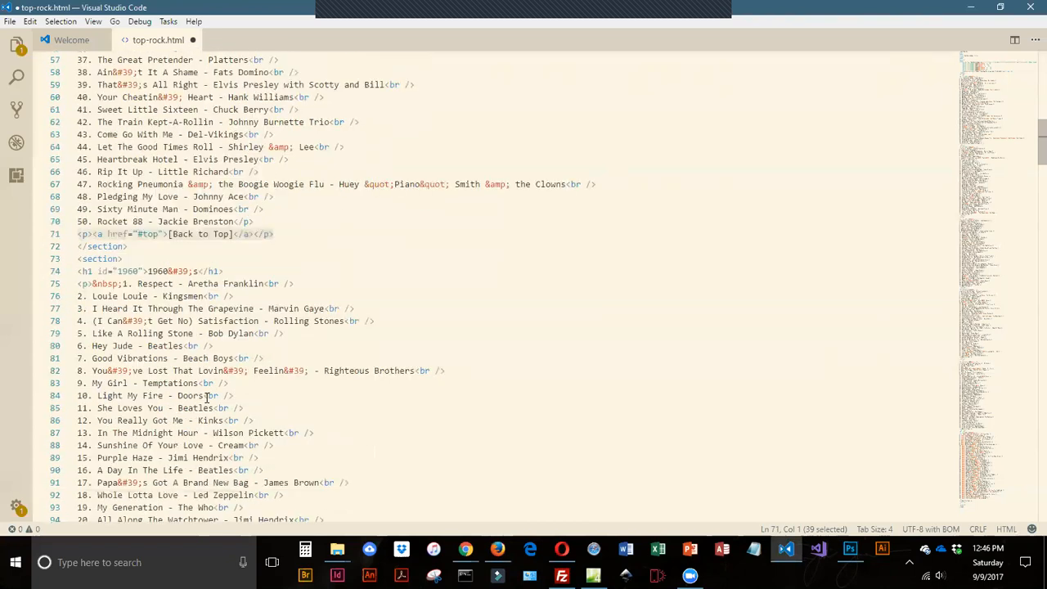
scroll(down, 3)
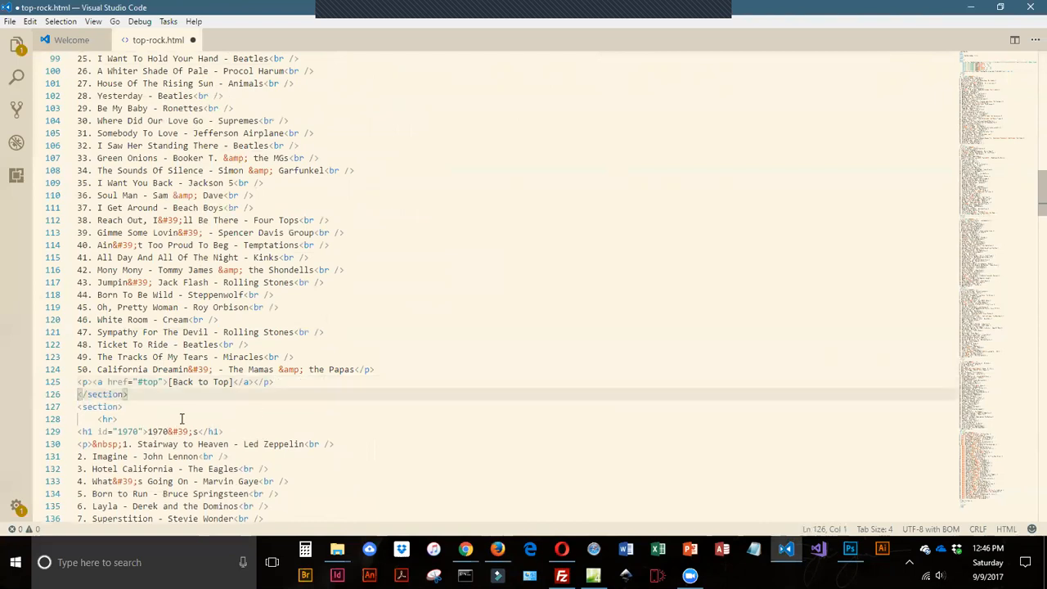
scroll(down, 3)
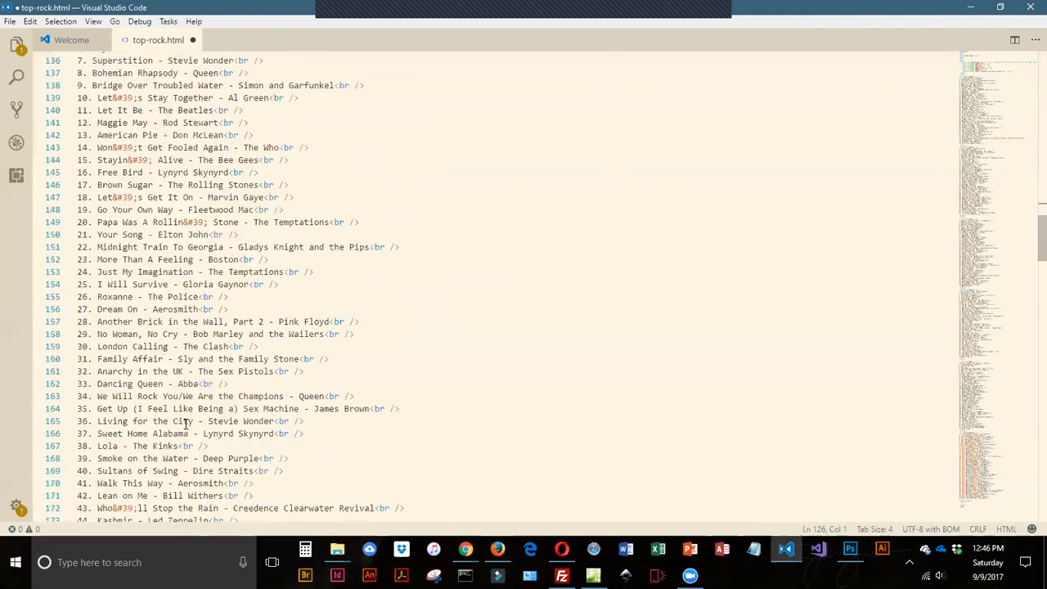
scroll(down, 3)
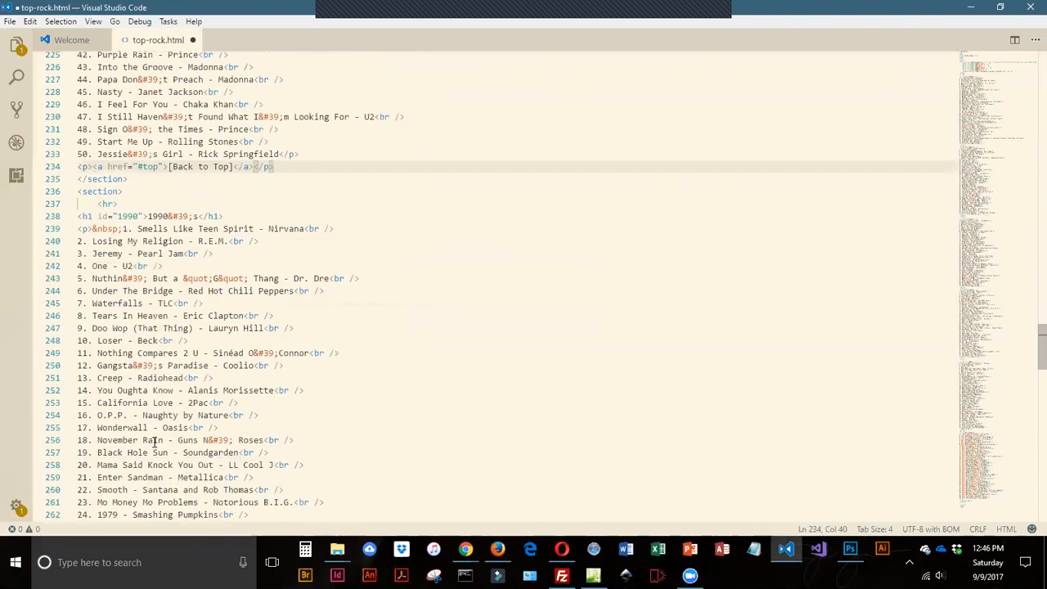
scroll(down, 3)
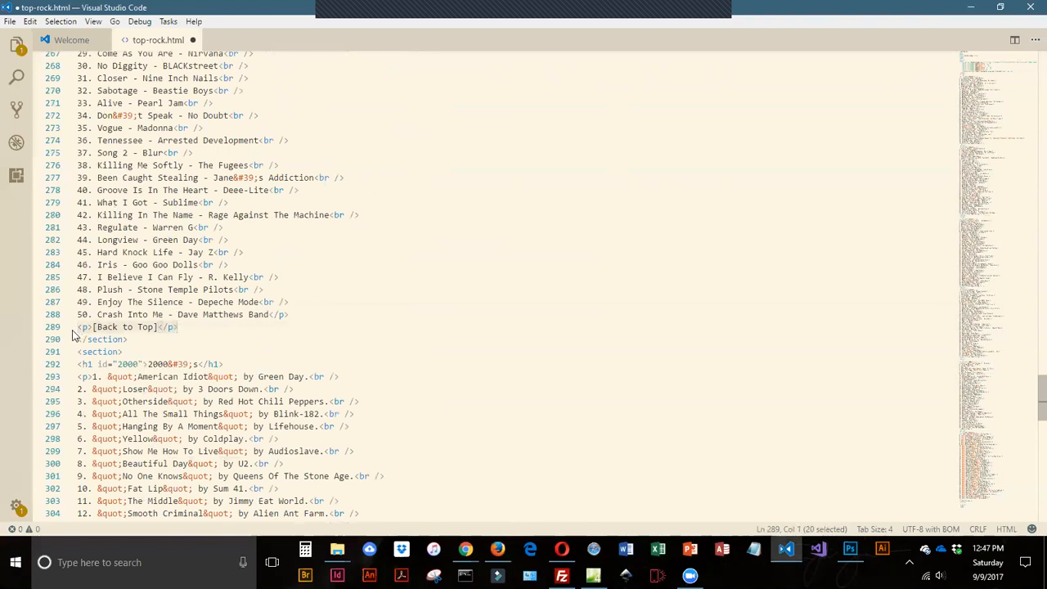
scroll(down, 3)
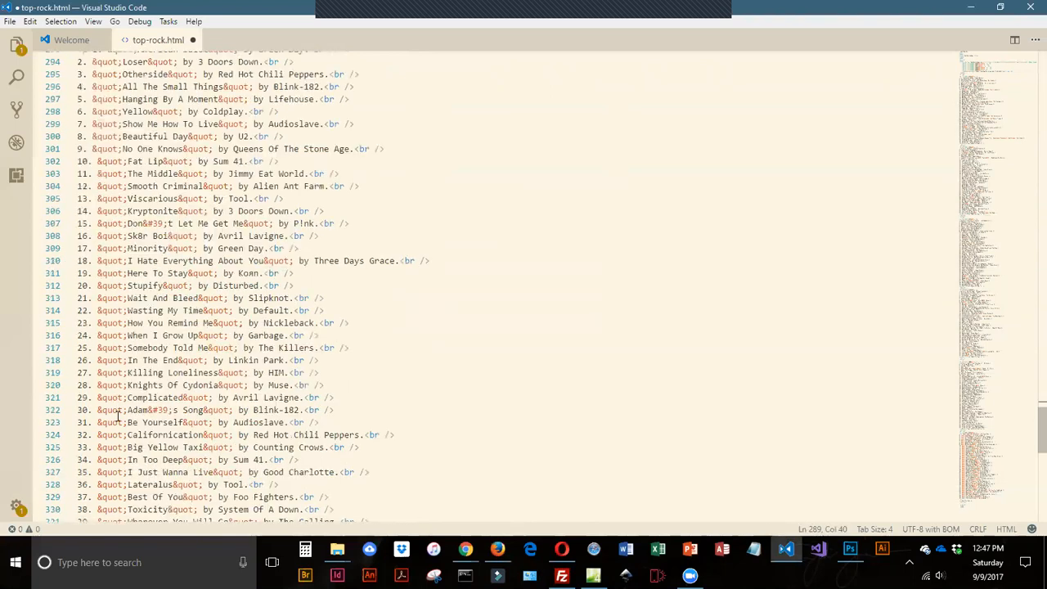
scroll(down, 3)
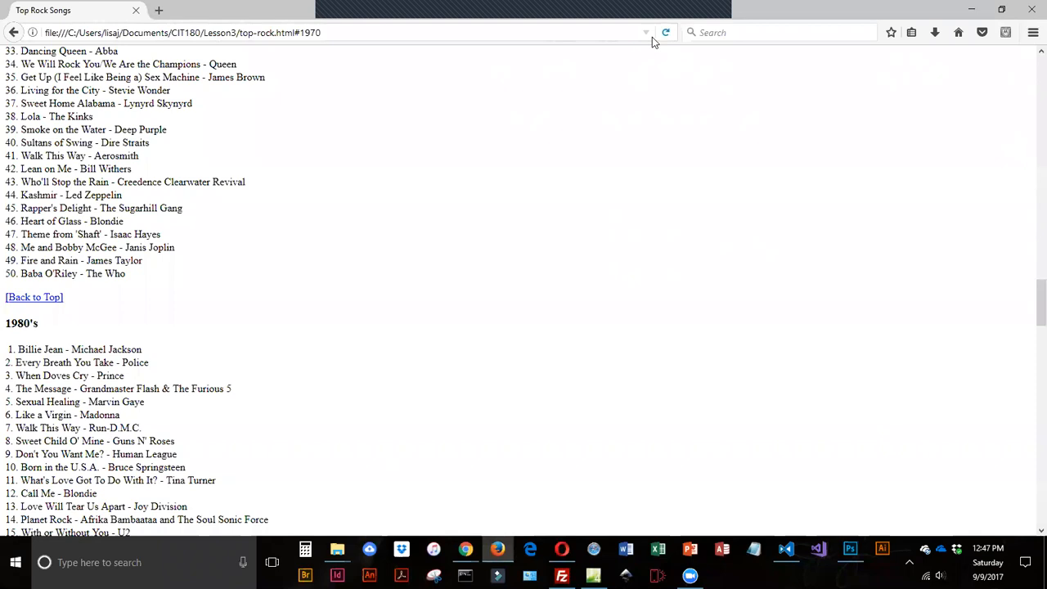
Jump to the 1980's and 2000's sections, returning via Back to Top each time
click(34, 297)
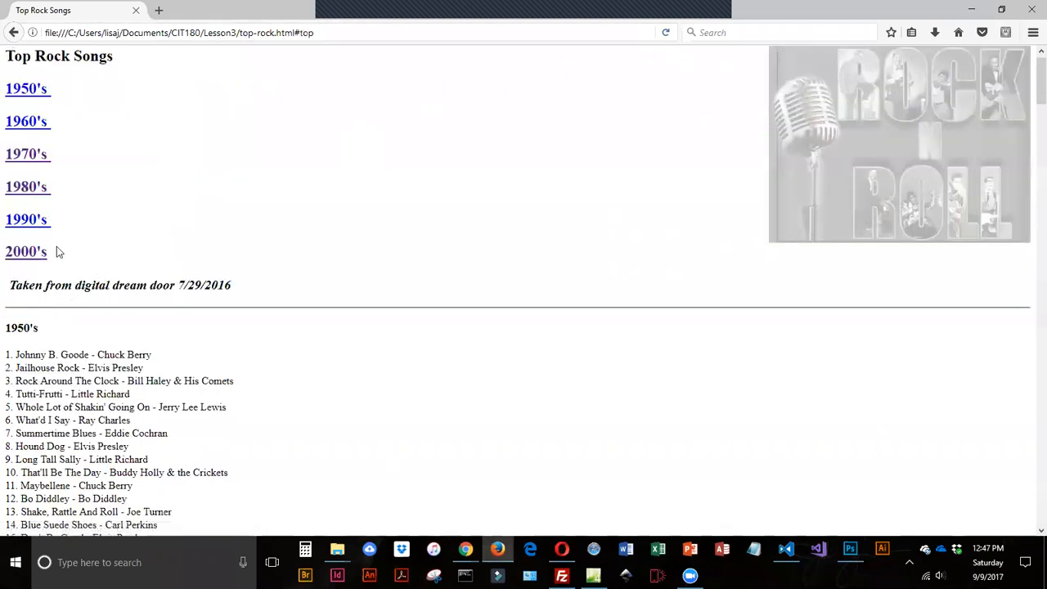
click(27, 88)
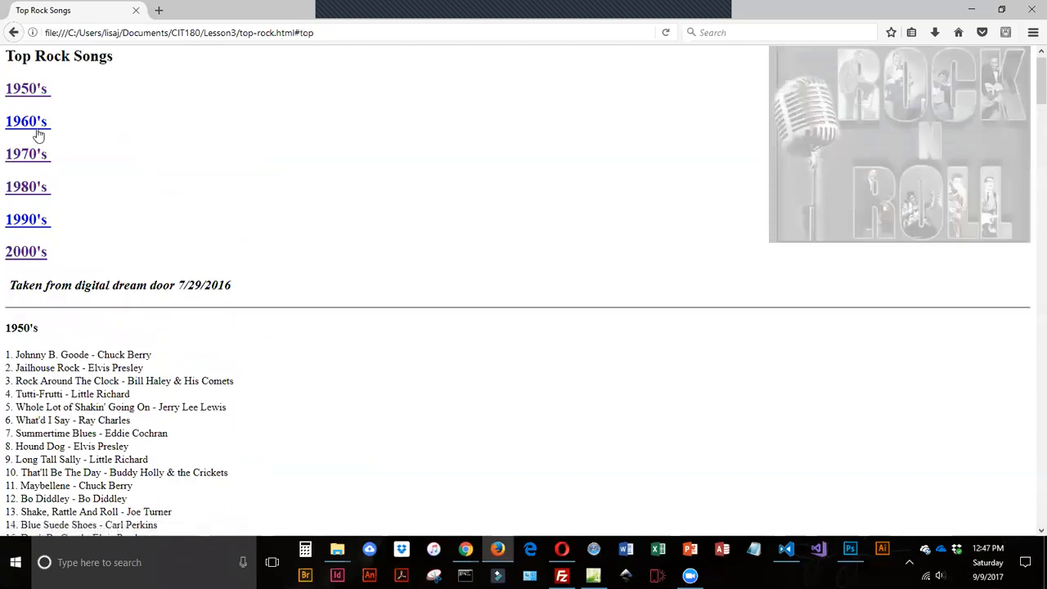
click(26, 121)
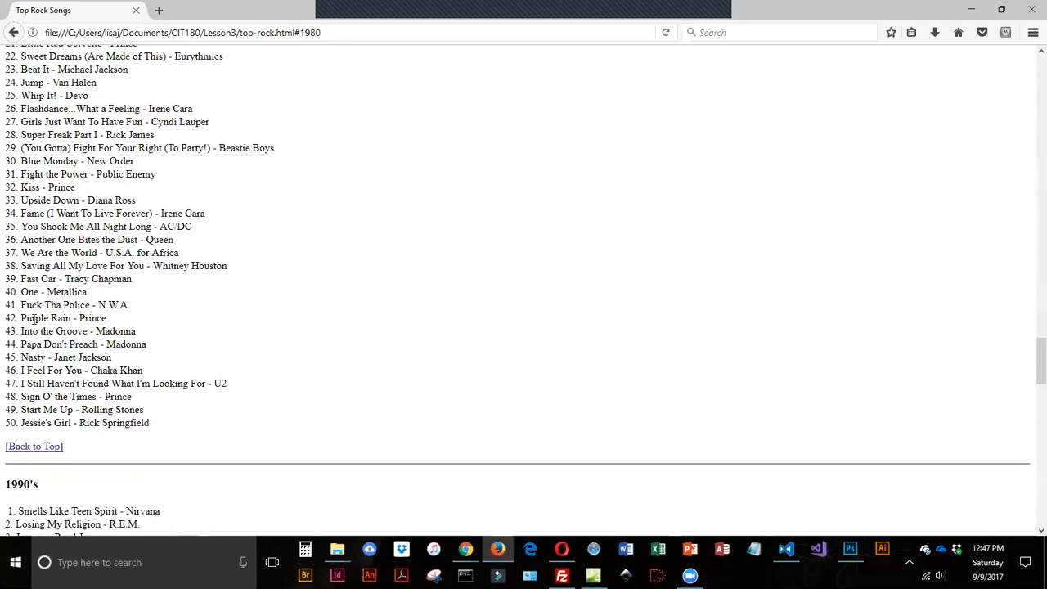
click(33, 446)
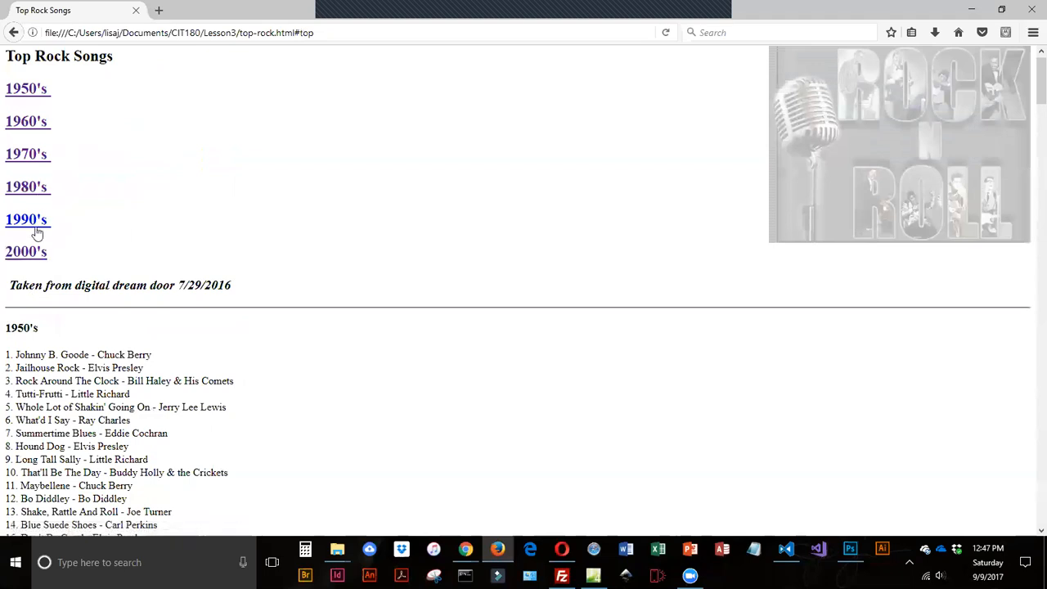
click(27, 220)
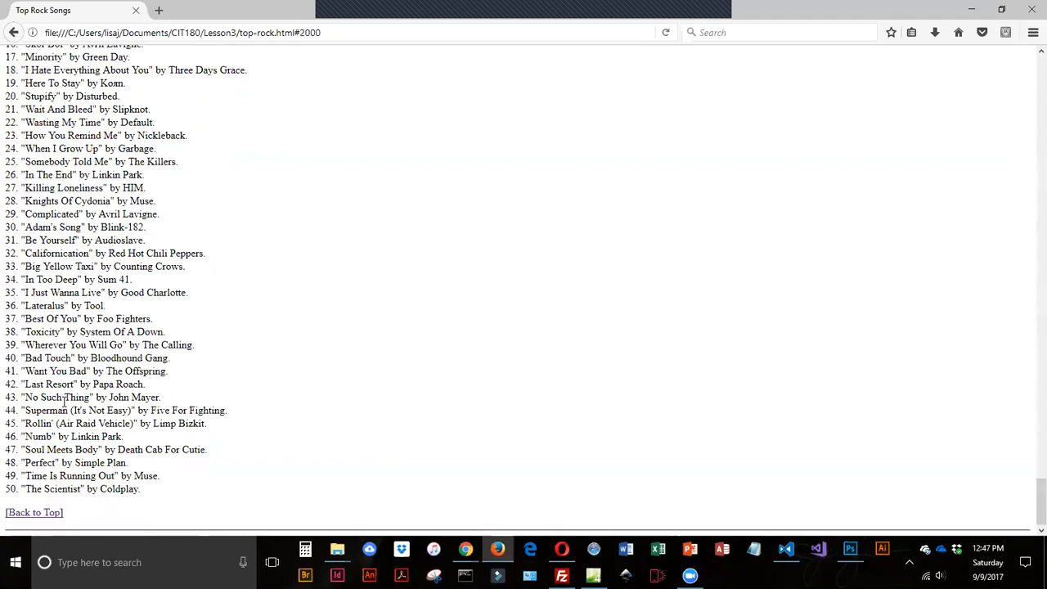
click(34, 512)
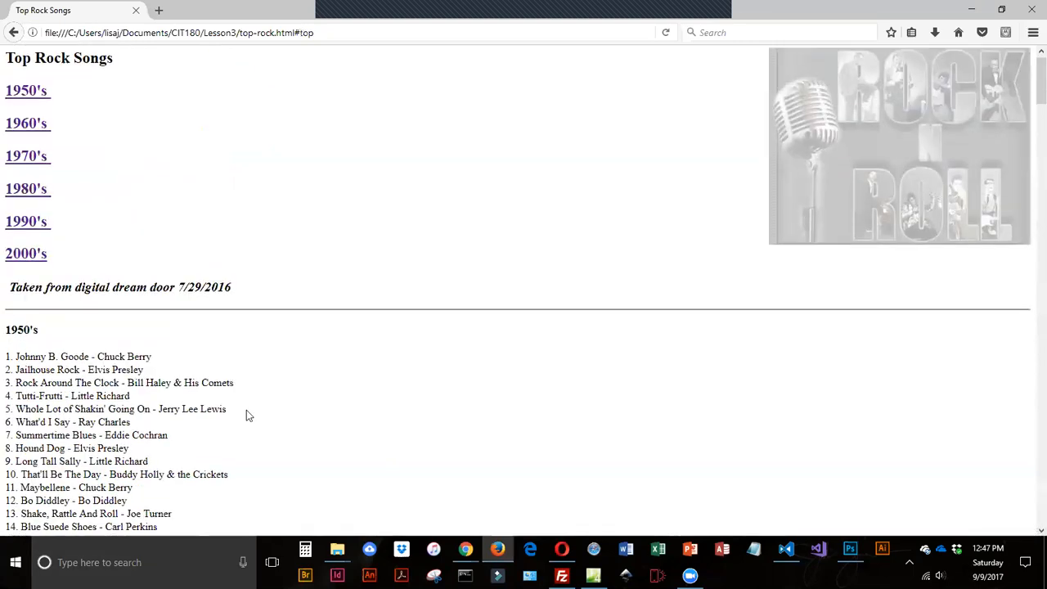